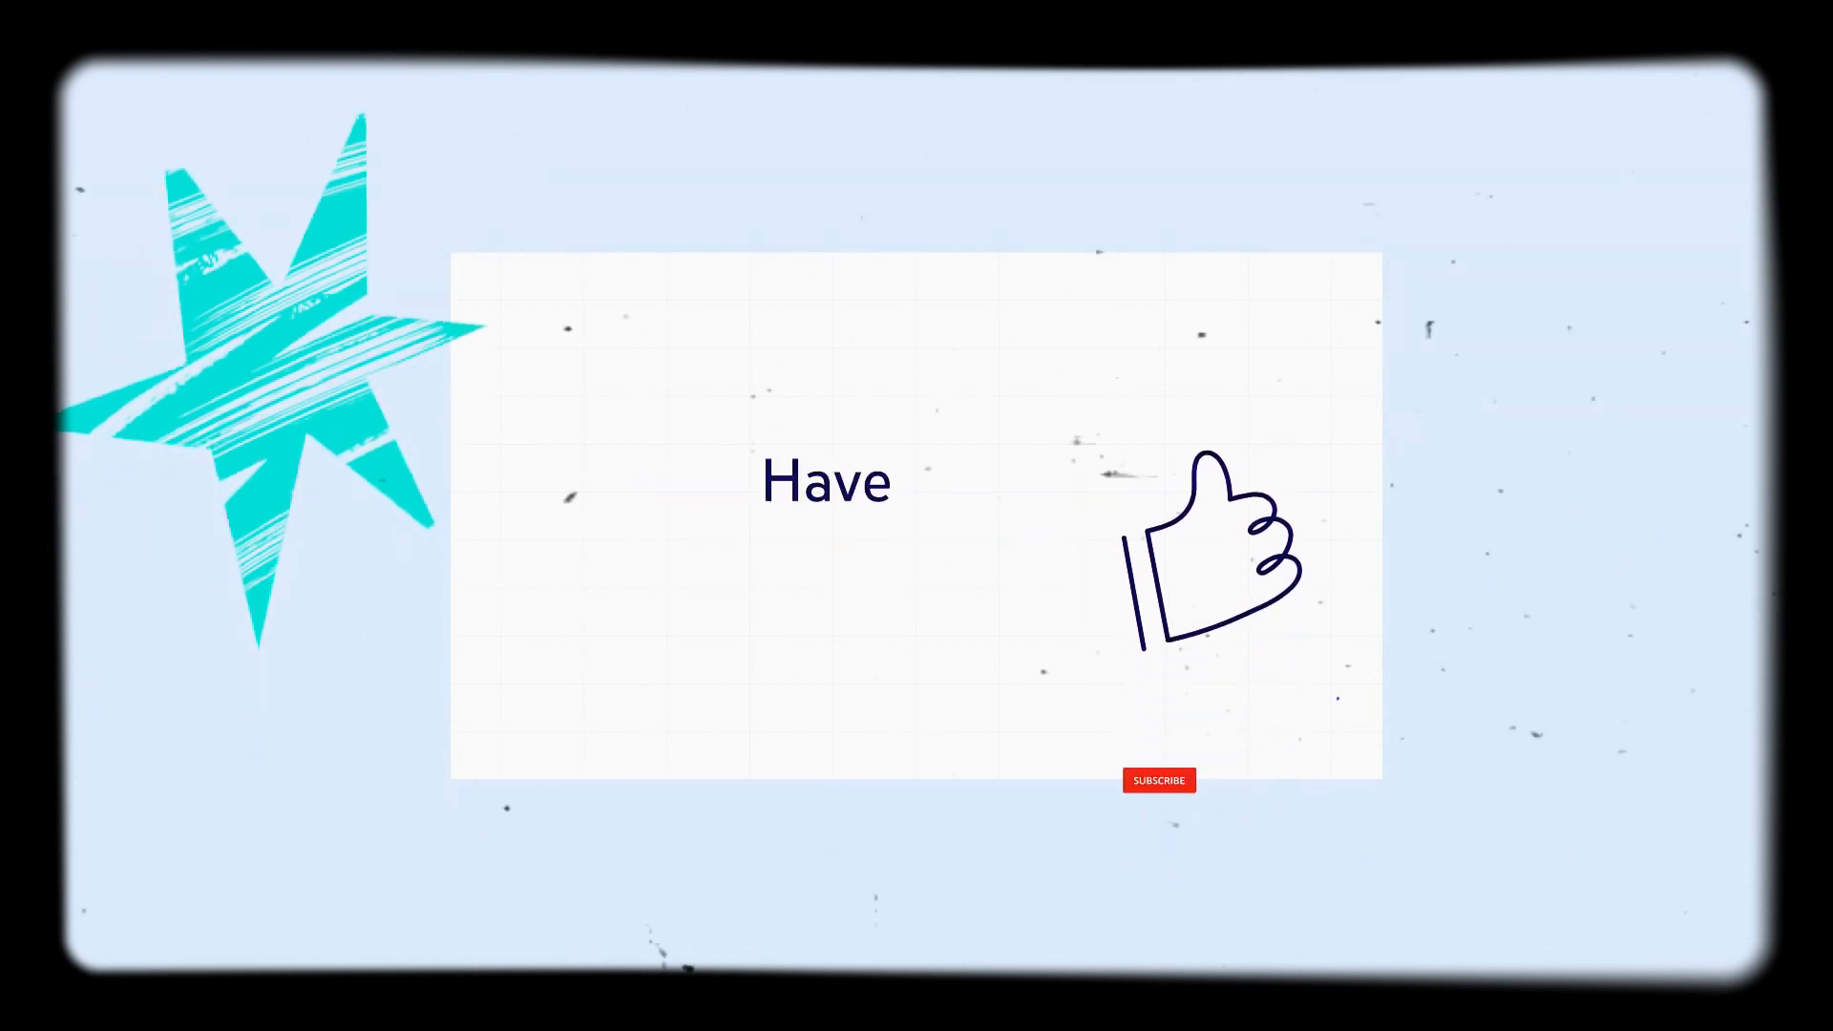
click(1157, 780)
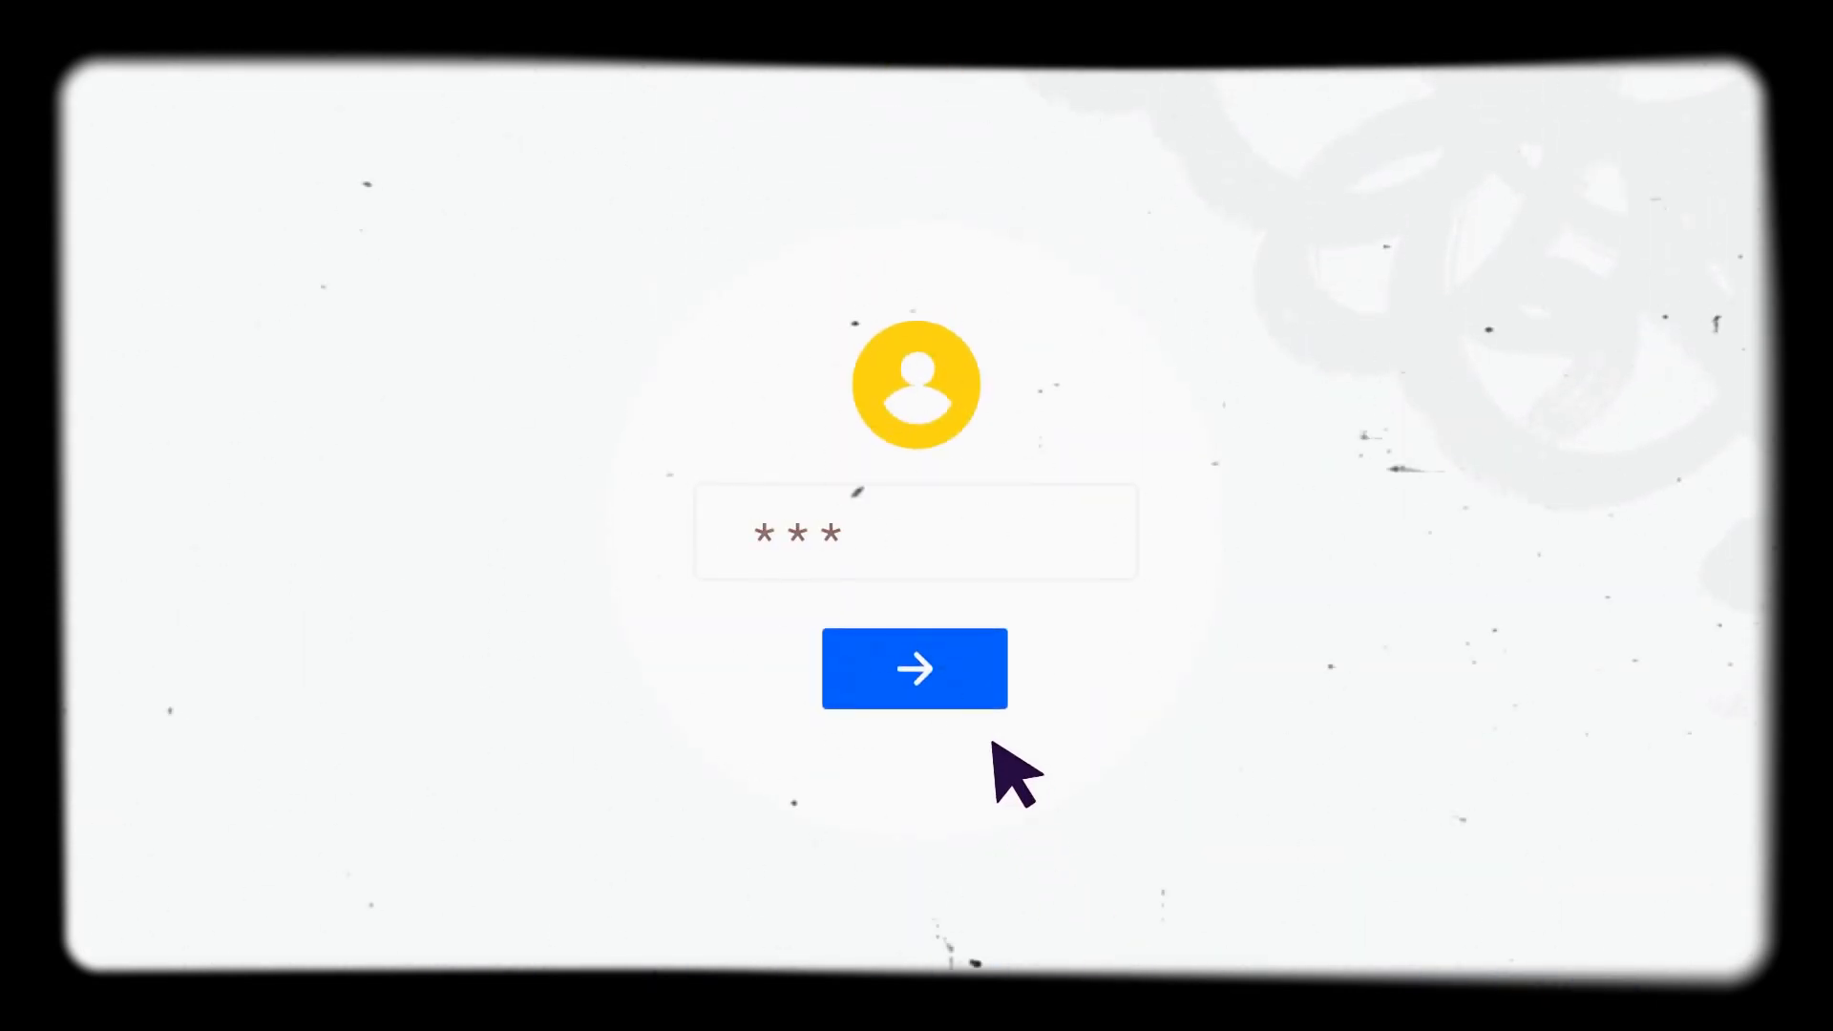
click(915, 668)
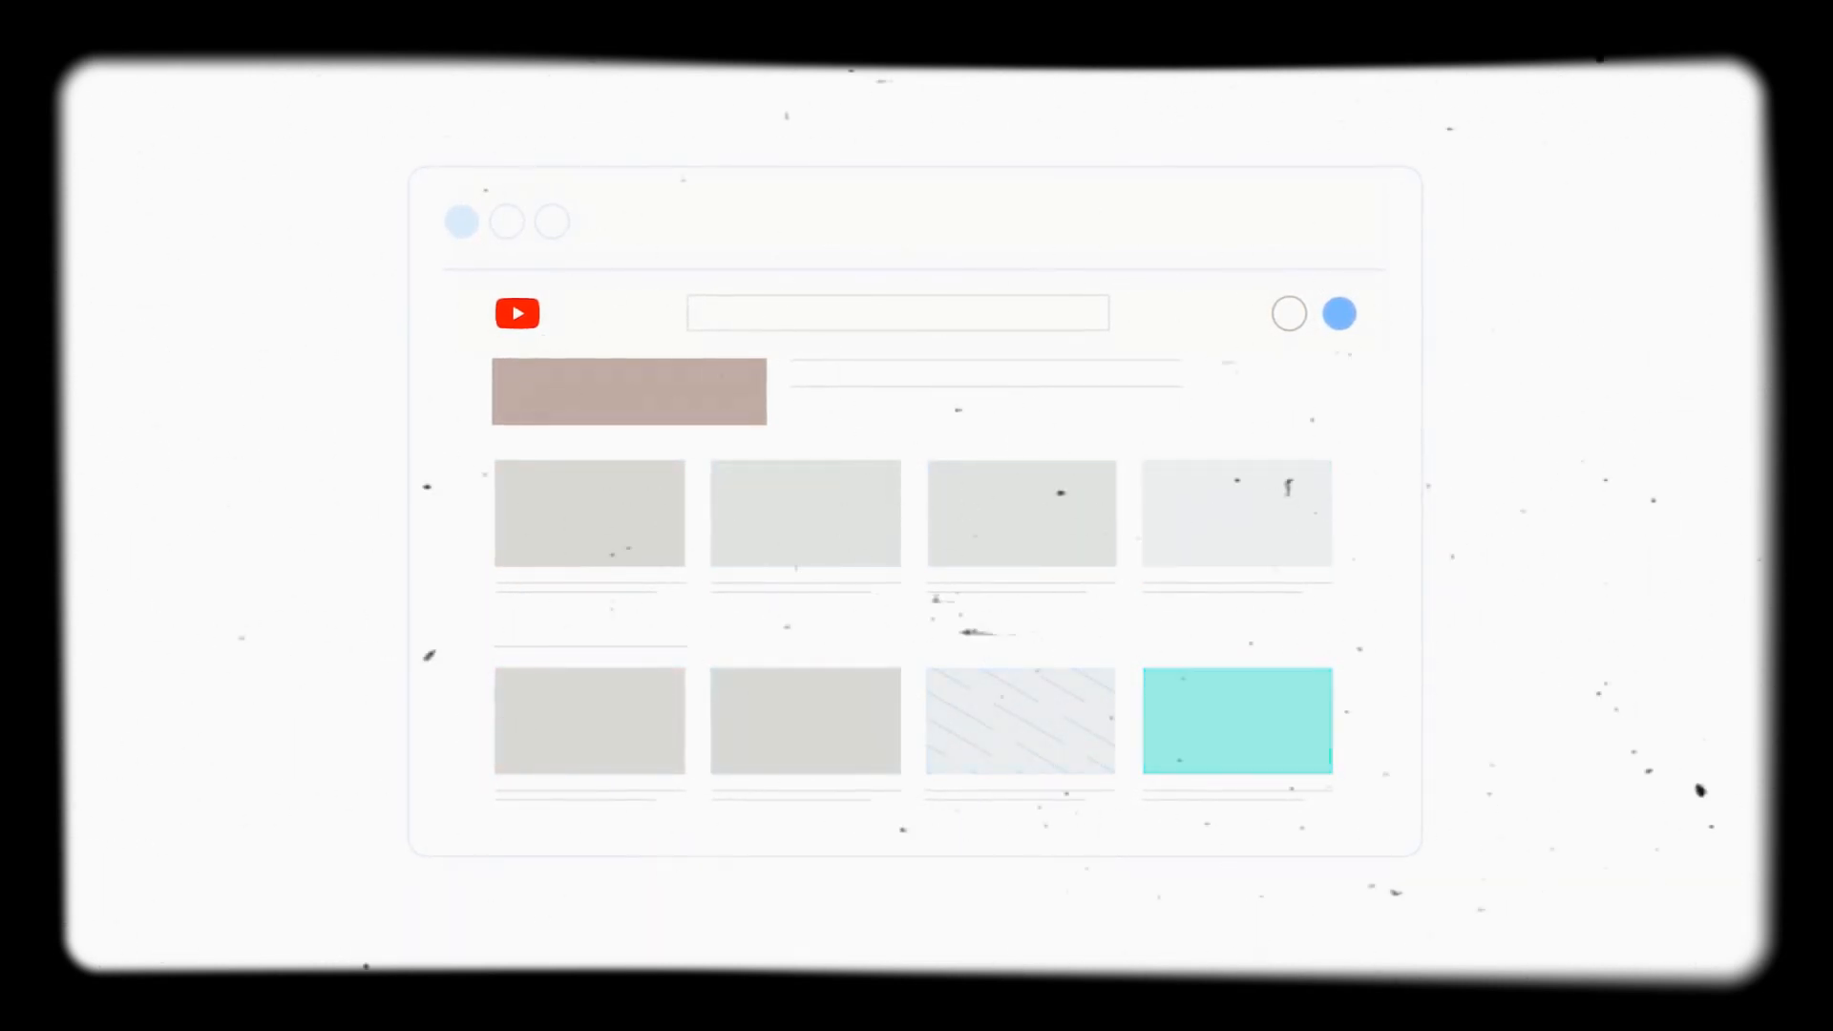
click(954, 540)
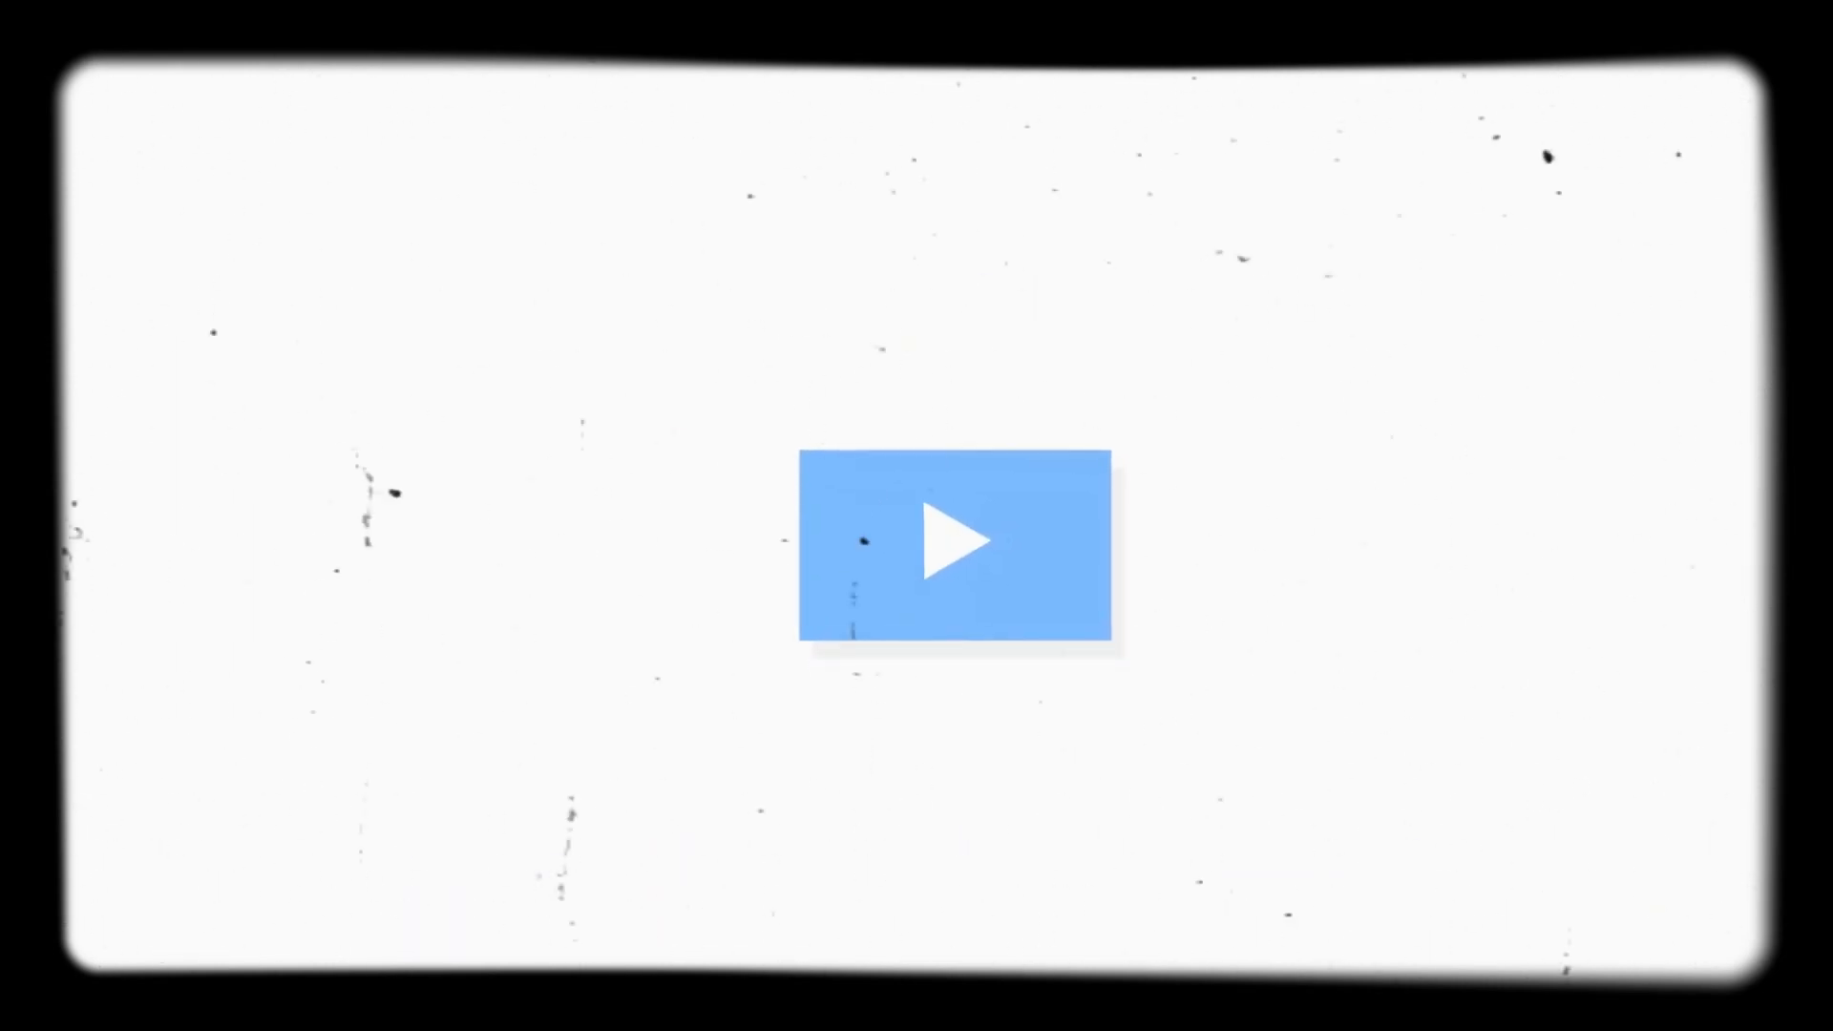